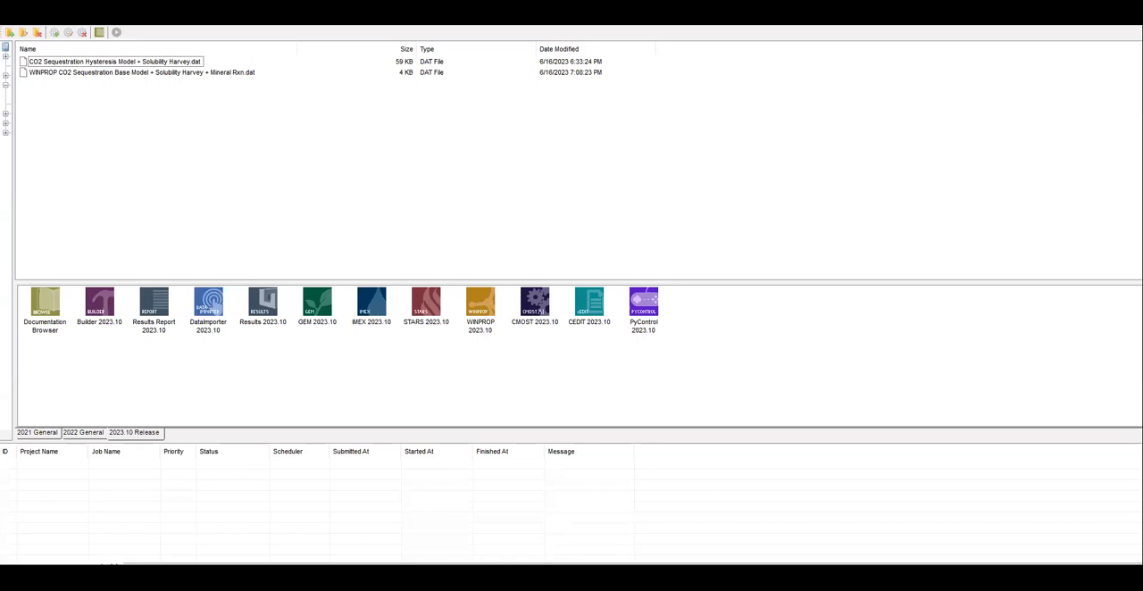
pyautogui.moveTo(919, 545)
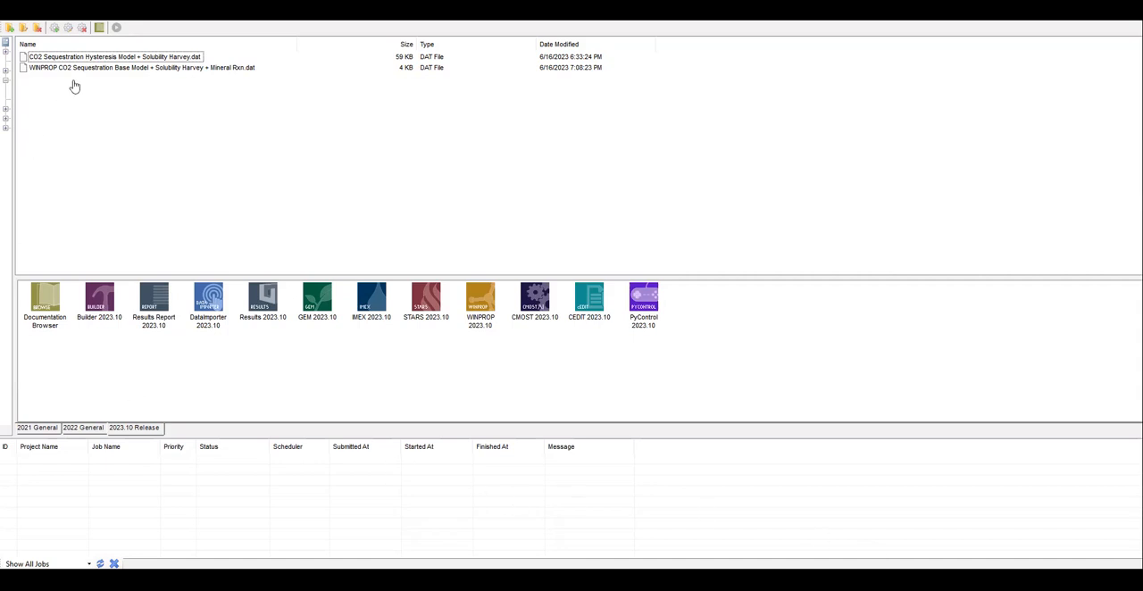
pyautogui.moveTo(78, 99)
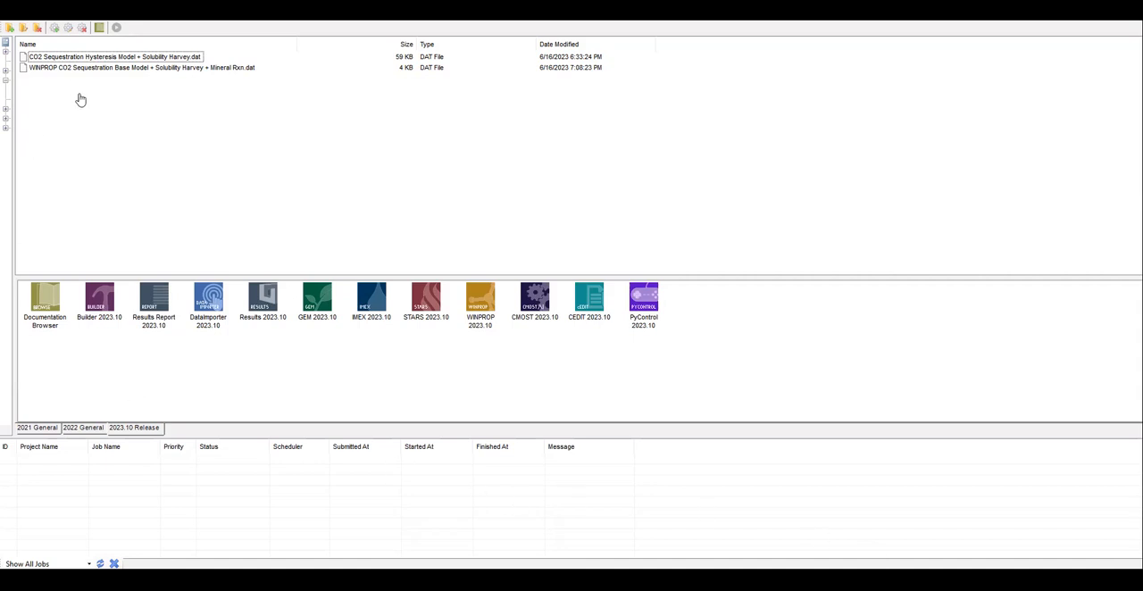
pyautogui.moveTo(93, 97)
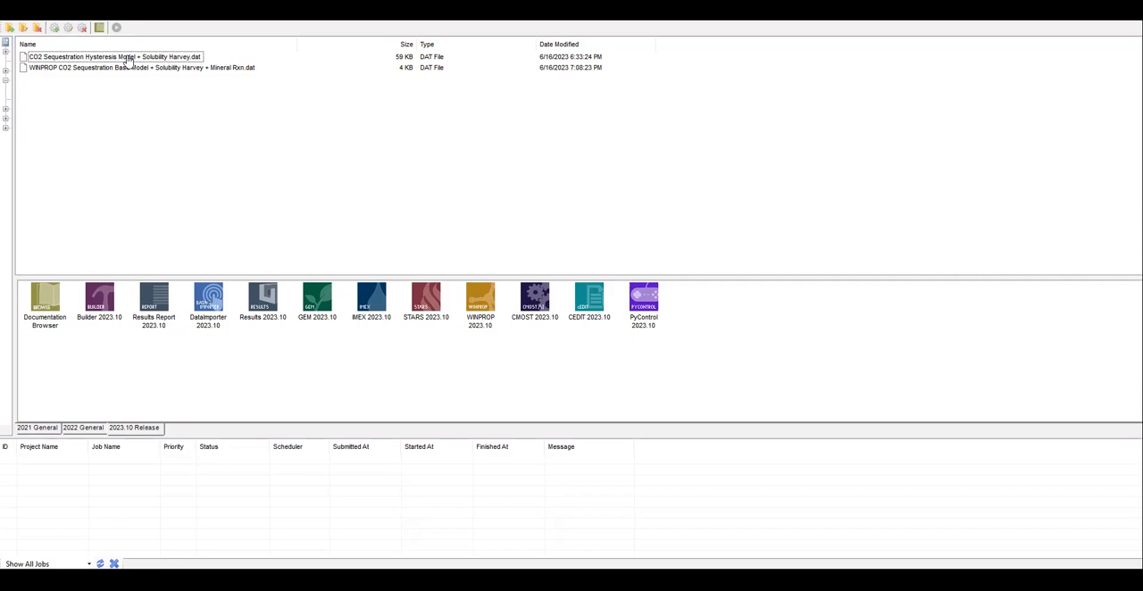
# Rename the hysteresis dataset to end with 'Solubility Harvey + Mineralization'
pyautogui.click(114, 57)
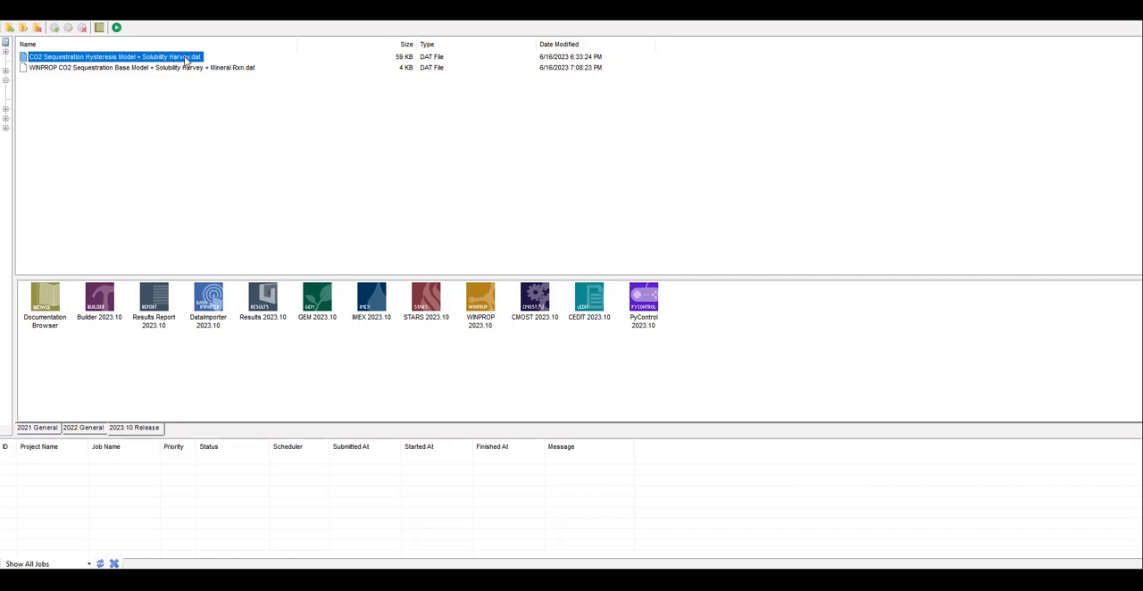
pyautogui.rightClick(115, 56)
pyautogui.write(' + ')
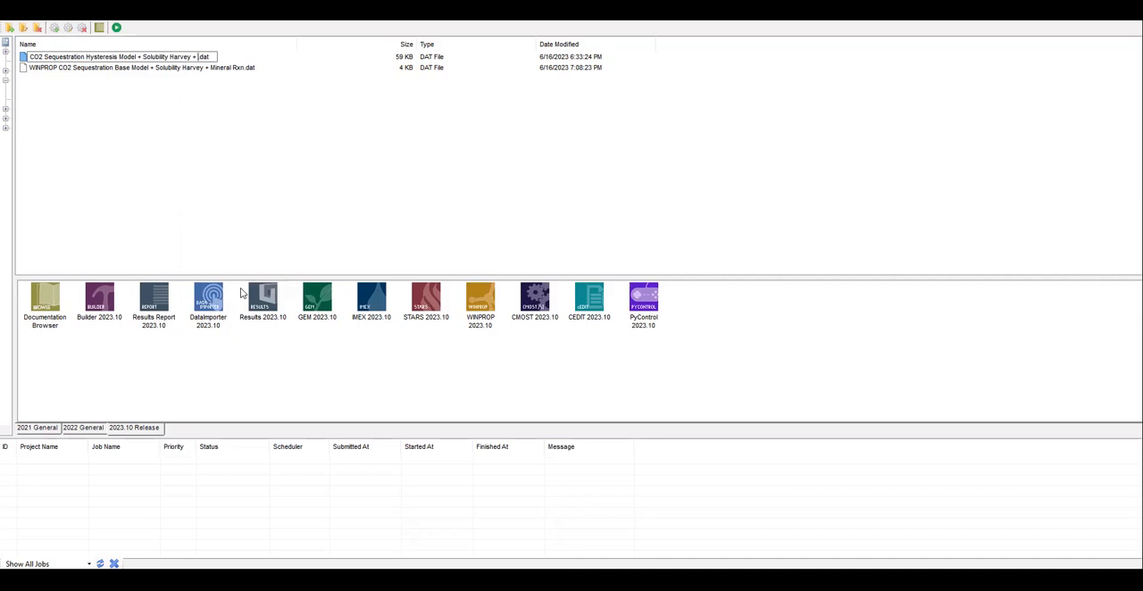
pyautogui.write('Mineralization')
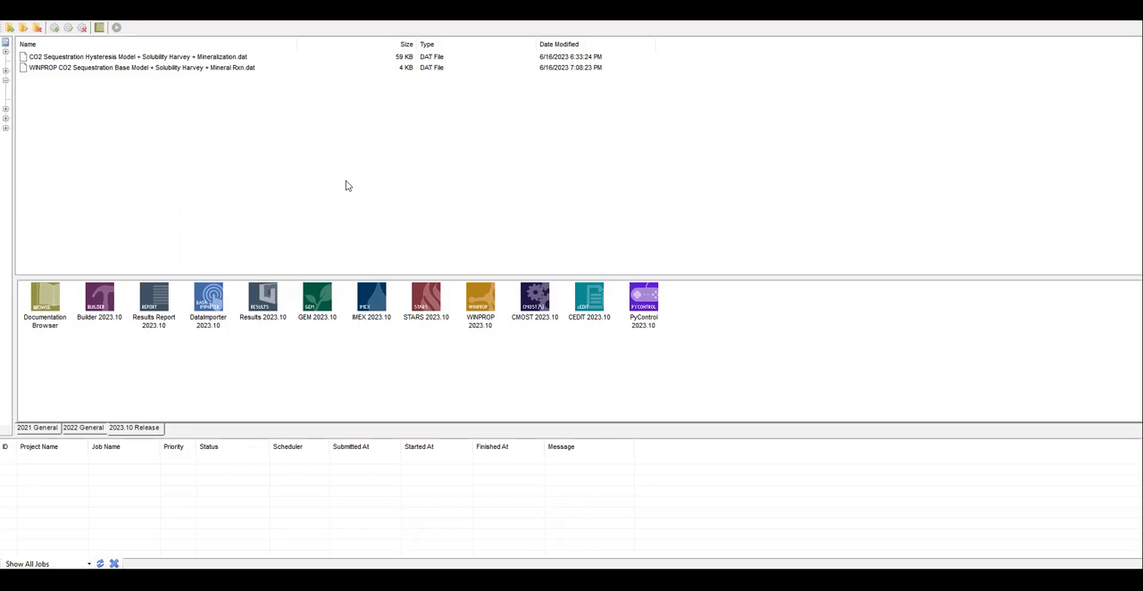
pyautogui.moveTo(119, 69)
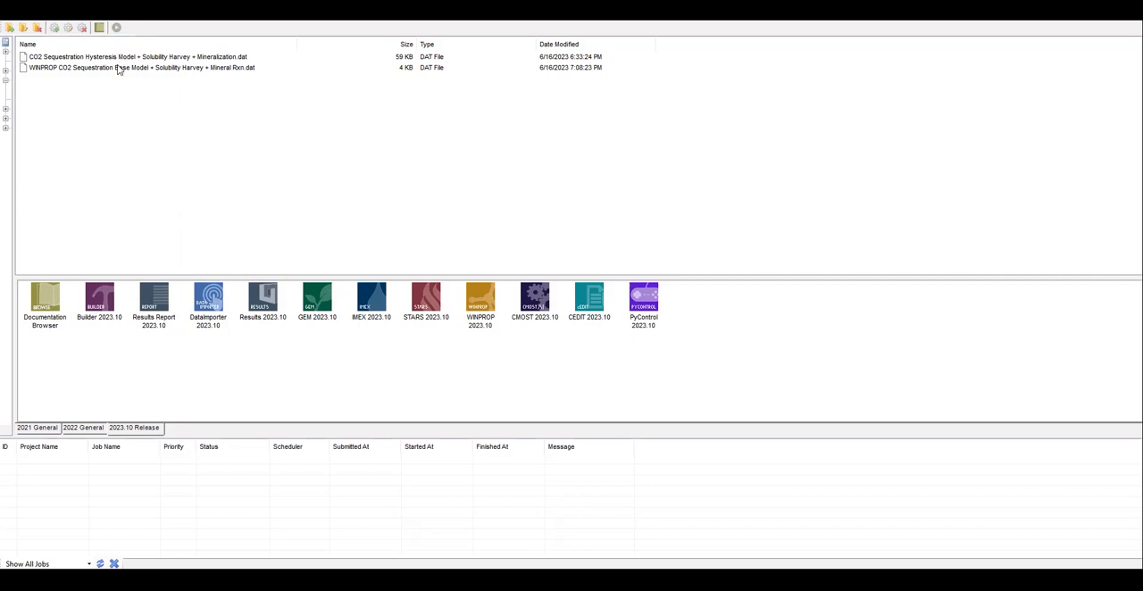
# Launch Builder 2023.10 with the renamed Mineralization hysteresis dataset
pyautogui.click(134, 57)
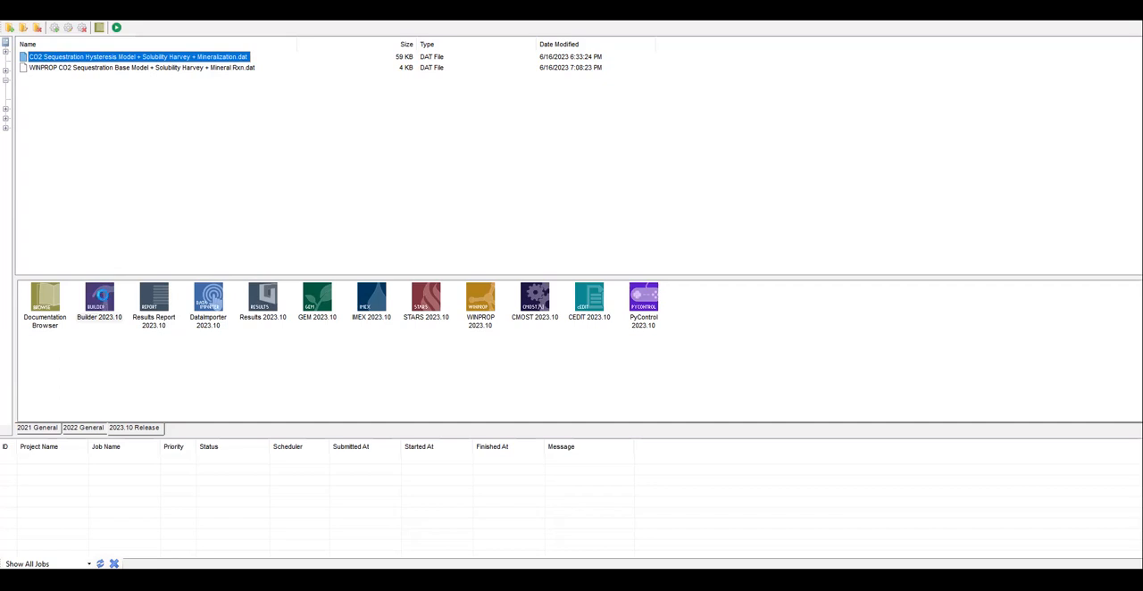
pyautogui.moveTo(99, 298)
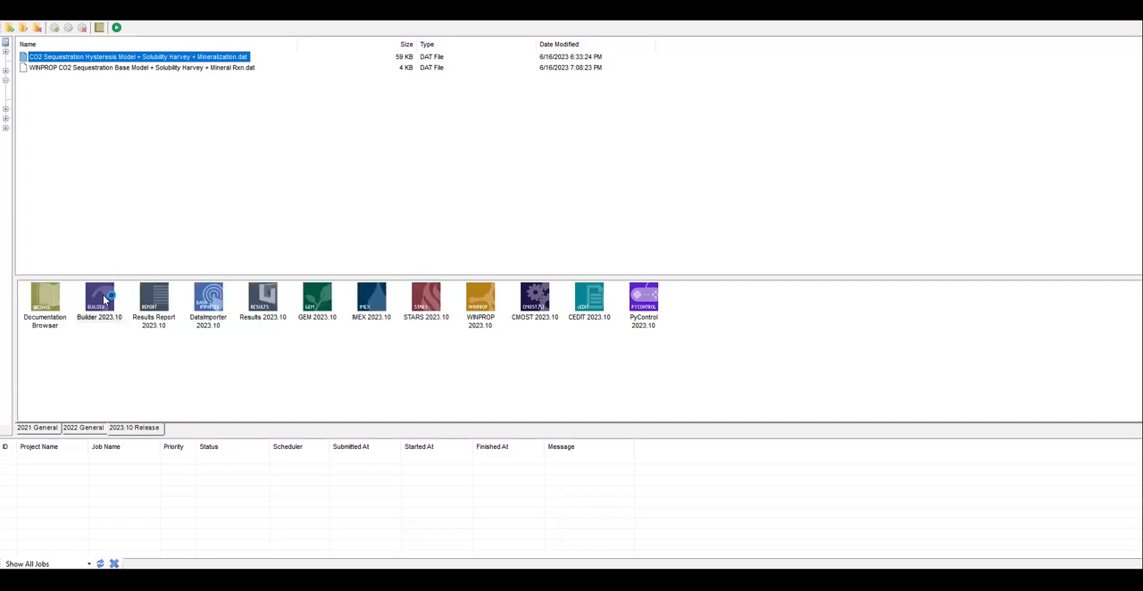
pyautogui.doubleClick(100, 300)
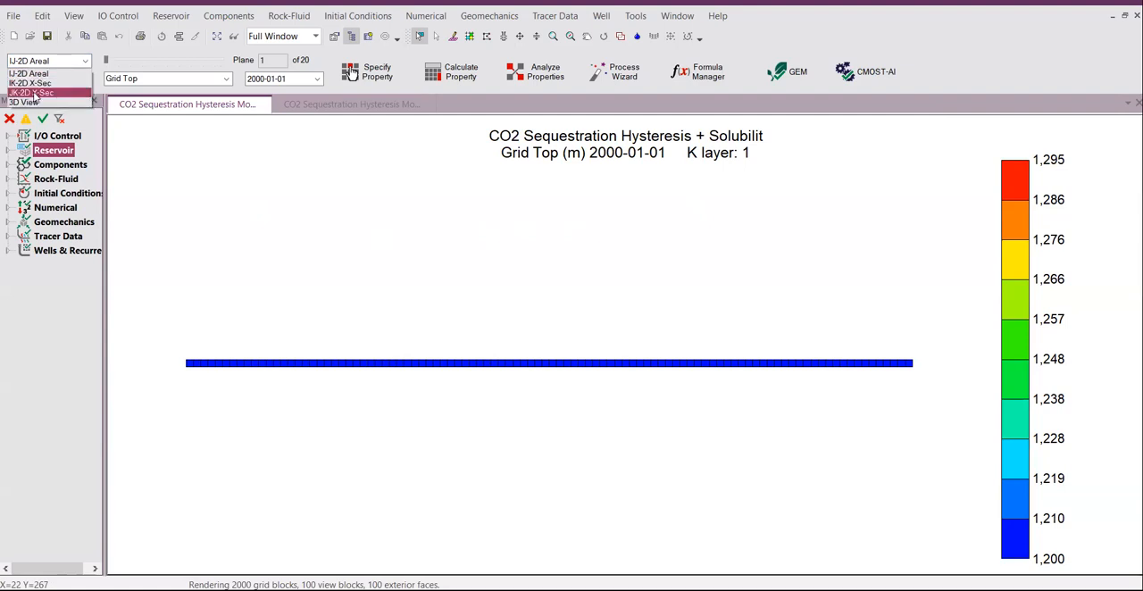
# Show the Grid Top property as an IK-2D X-Sec cross-section
pyautogui.click(33, 93)
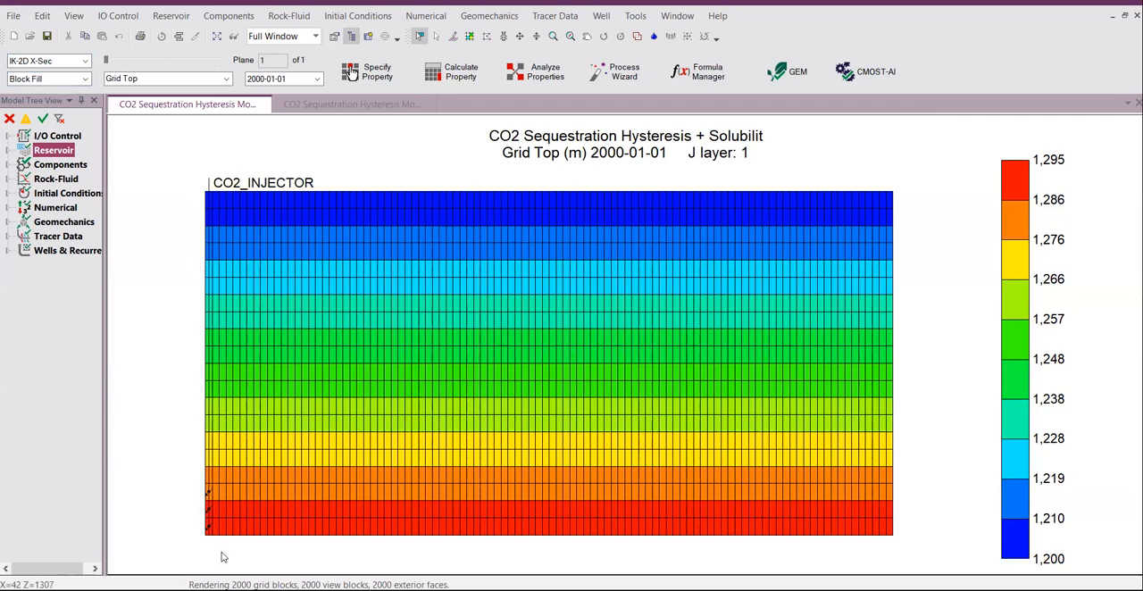
pyautogui.moveTo(451, 261)
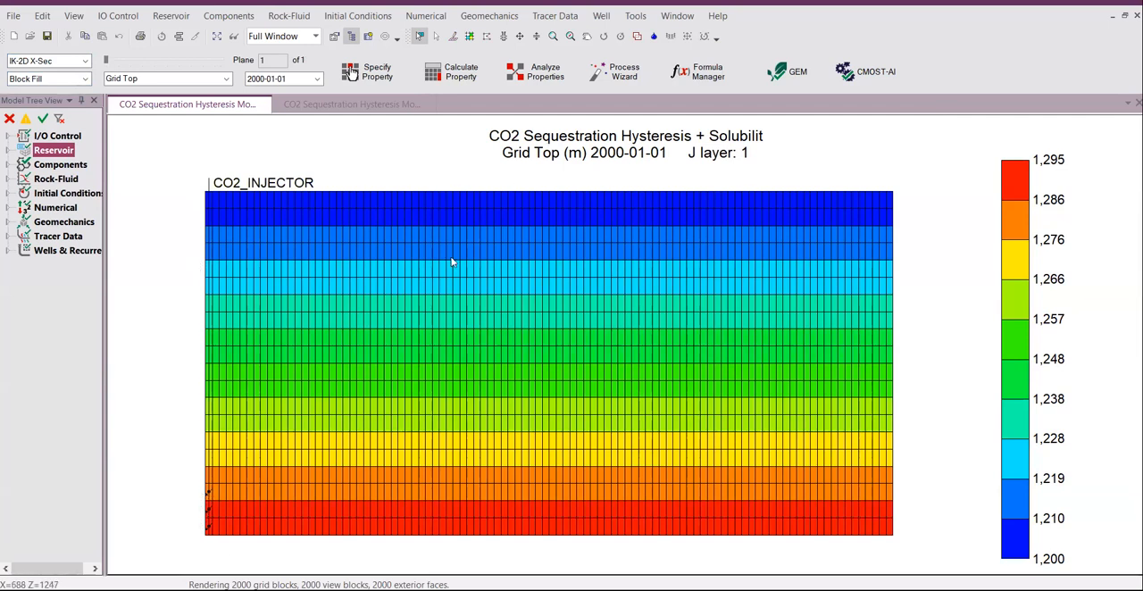
pyautogui.moveTo(563, 330)
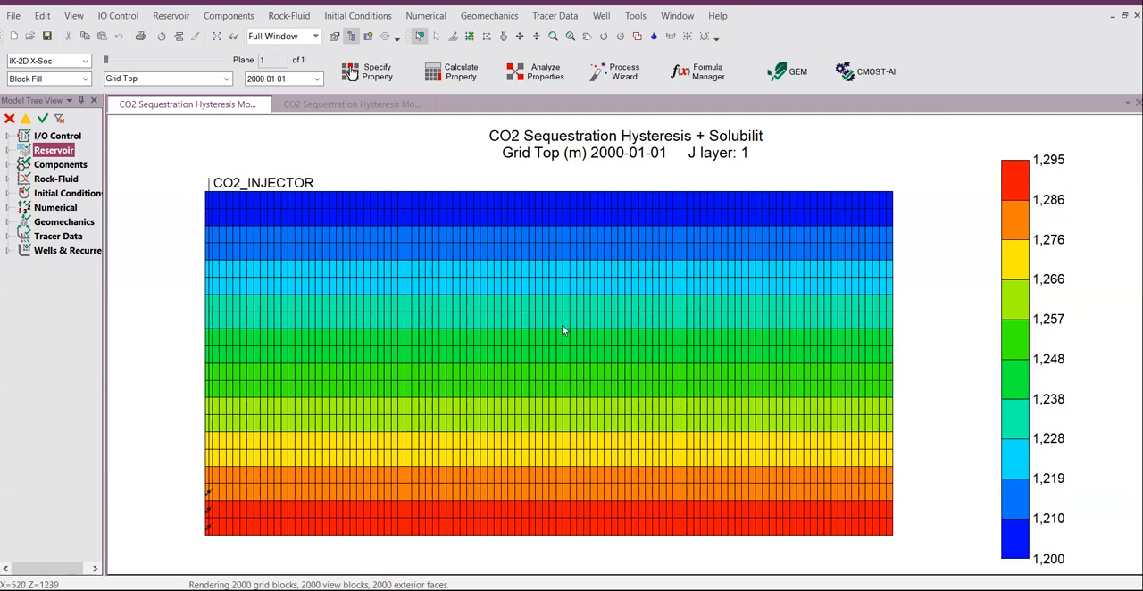
pyautogui.moveTo(364, 310)
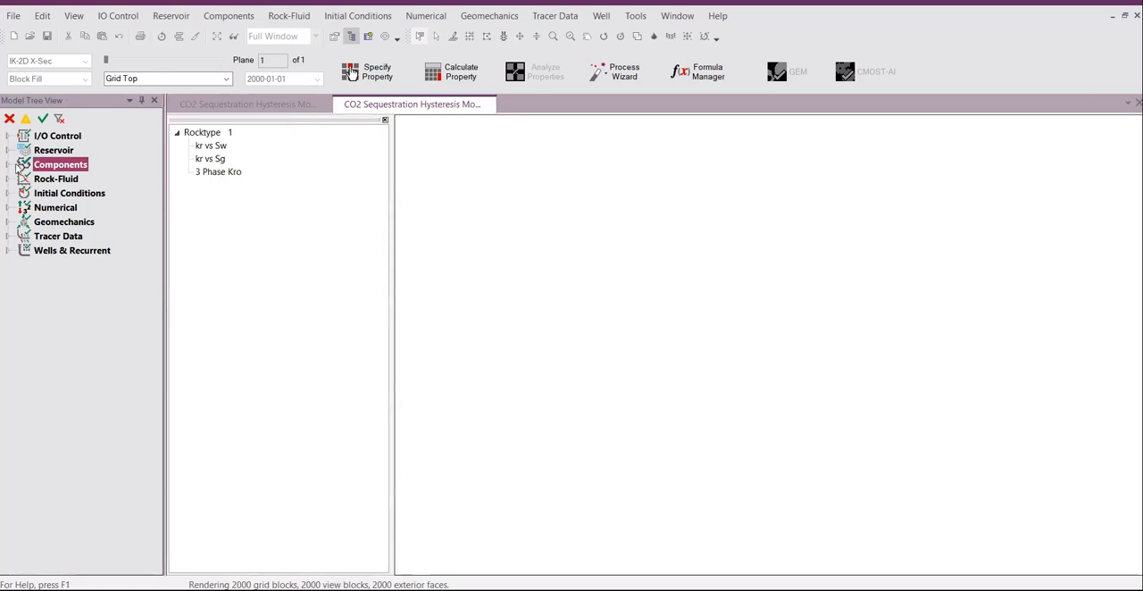
# Import a WinProp-generated model via Components > Component Properties in the Model Tree
pyautogui.click(8, 165)
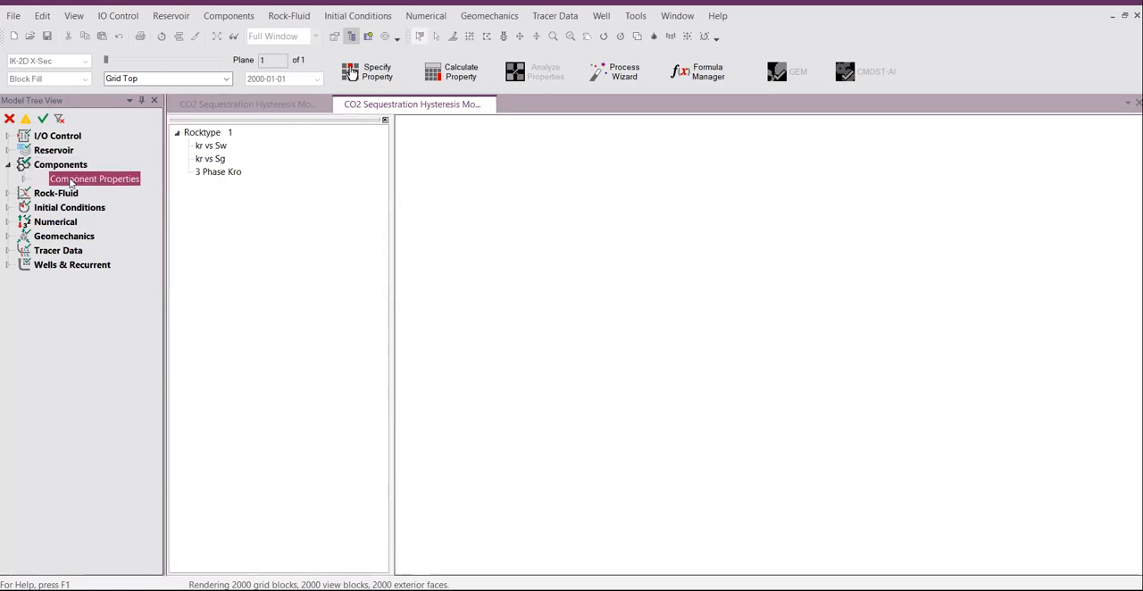
pyautogui.click(23, 179)
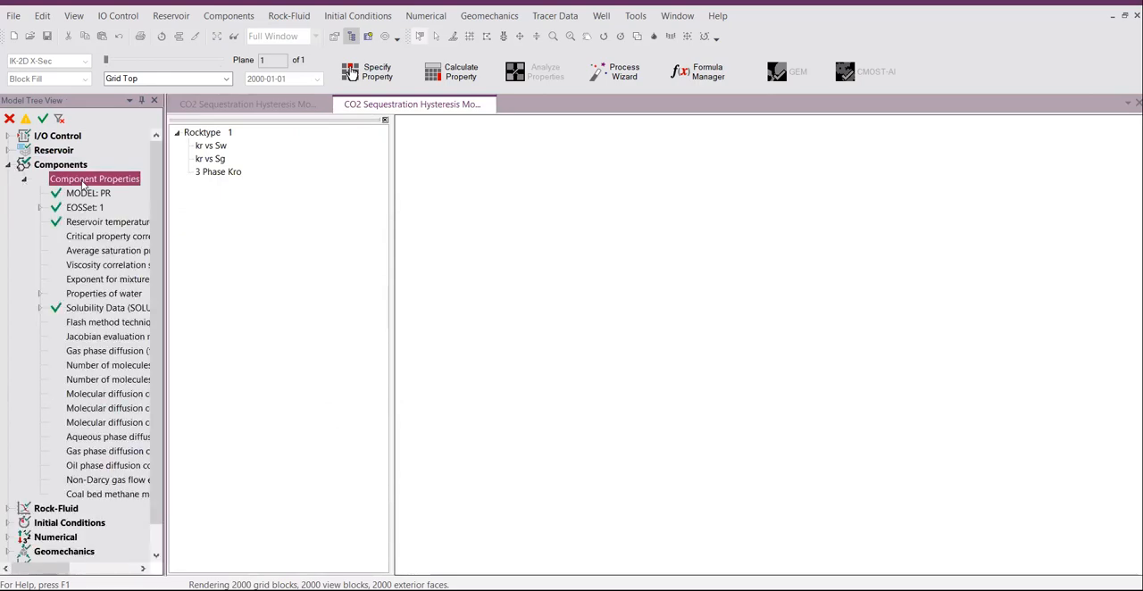
pyautogui.rightClick(93, 179)
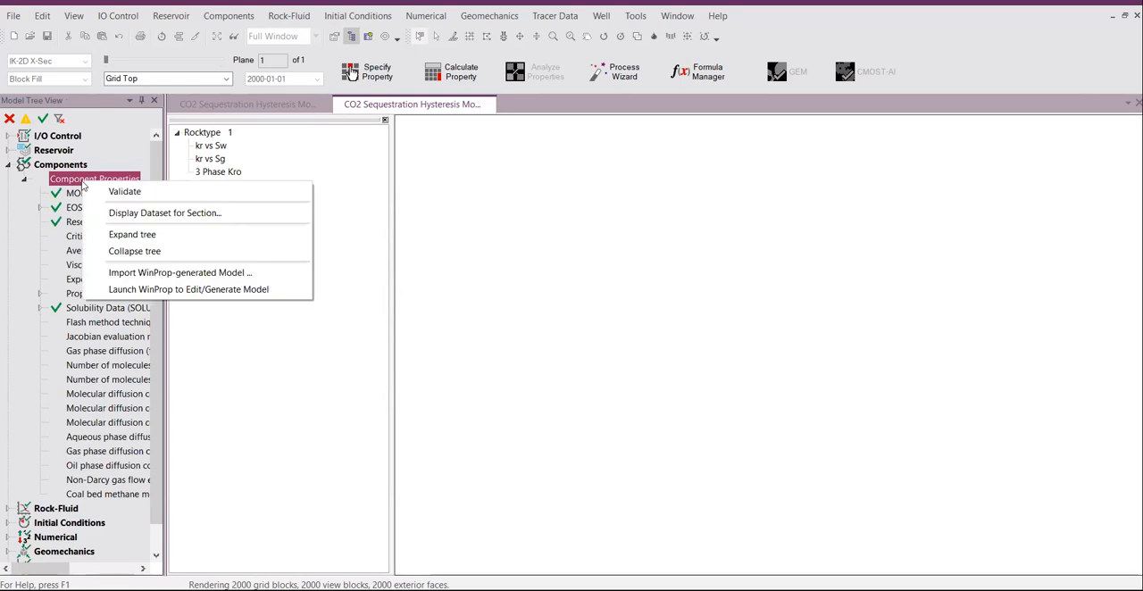
pyautogui.moveTo(122, 182)
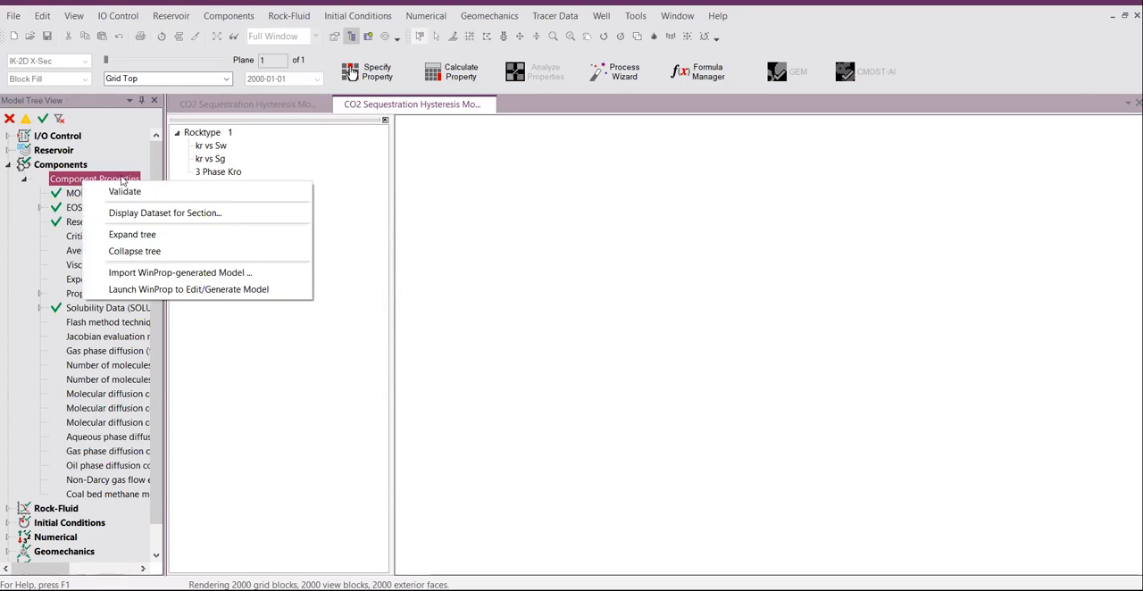
pyautogui.moveTo(179, 273)
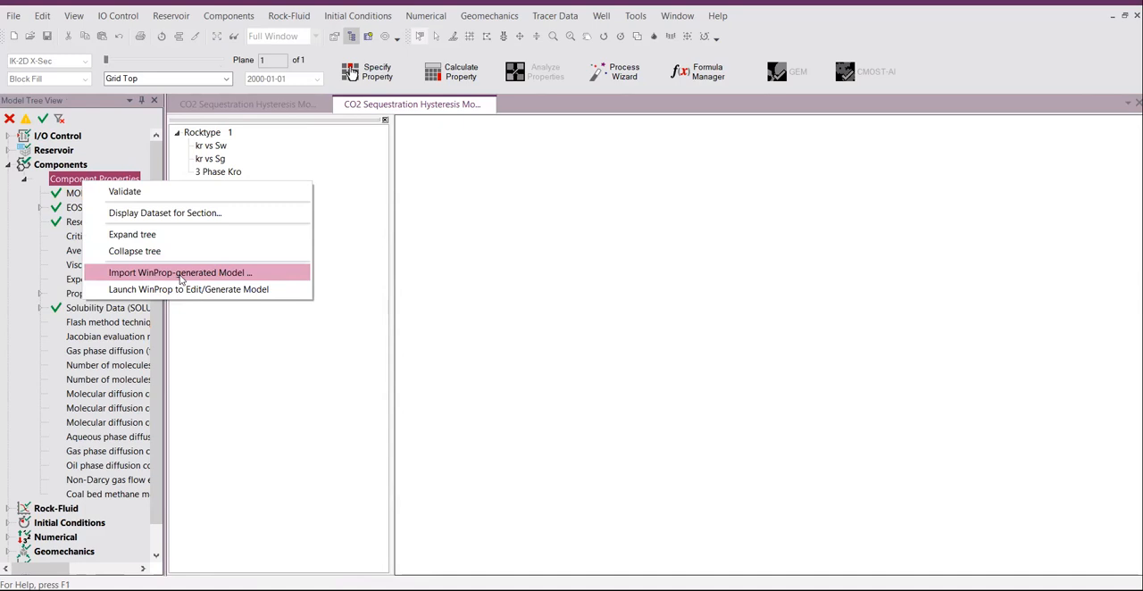
pyautogui.moveTo(183, 278)
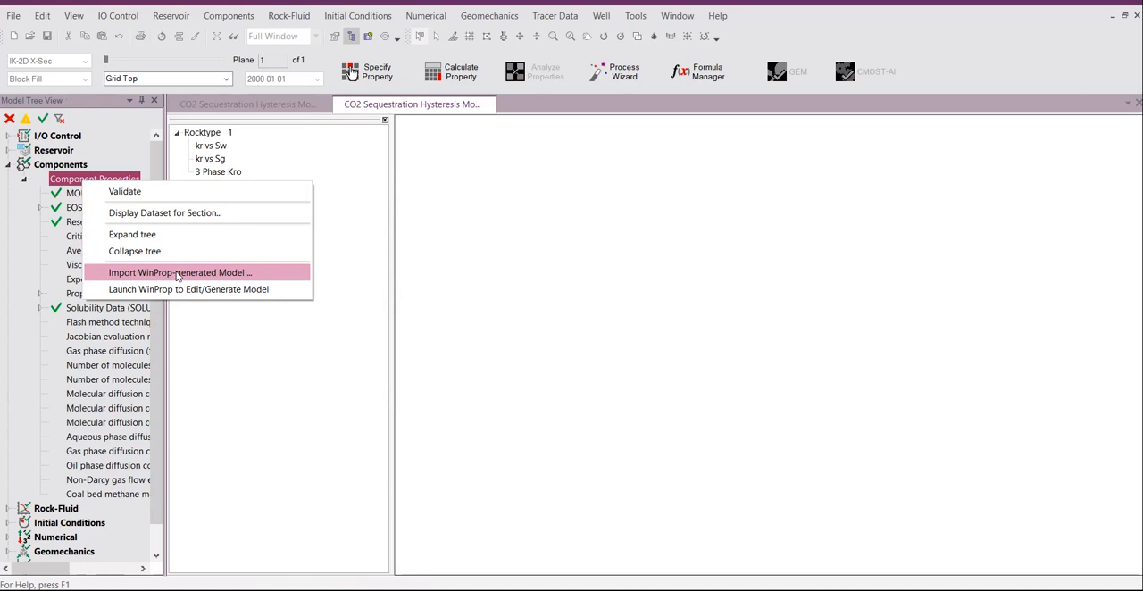
pyautogui.click(178, 273)
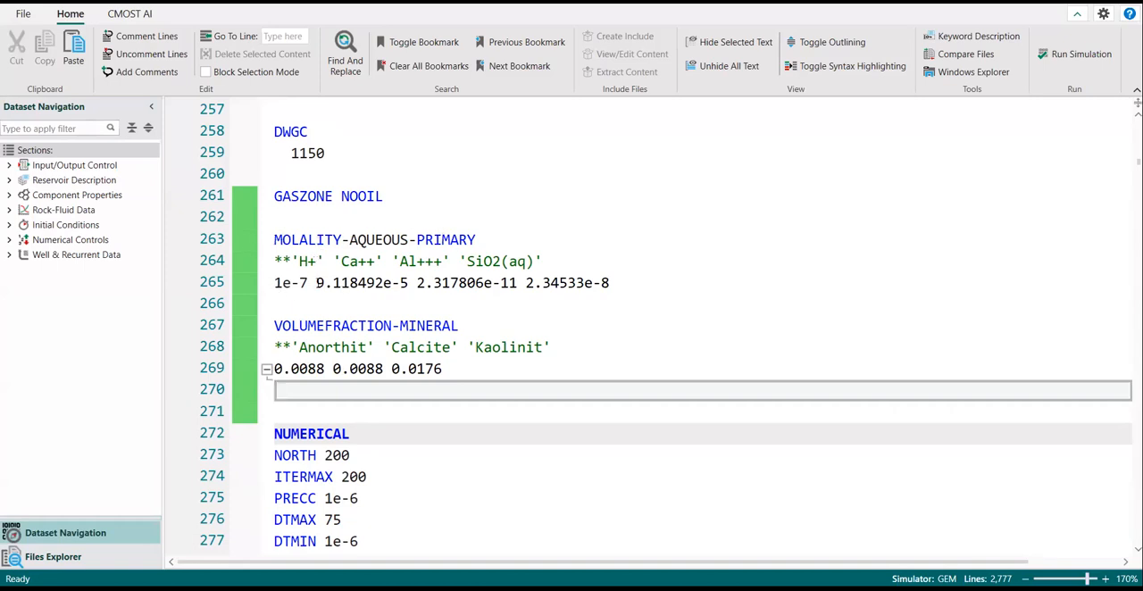
# Highlight the H+, Ca++, Al+++, SiO2(aq) molalities and Anorthite, Calcite, Kaolinite volume fractions
pyautogui.tripleClick(438, 282)
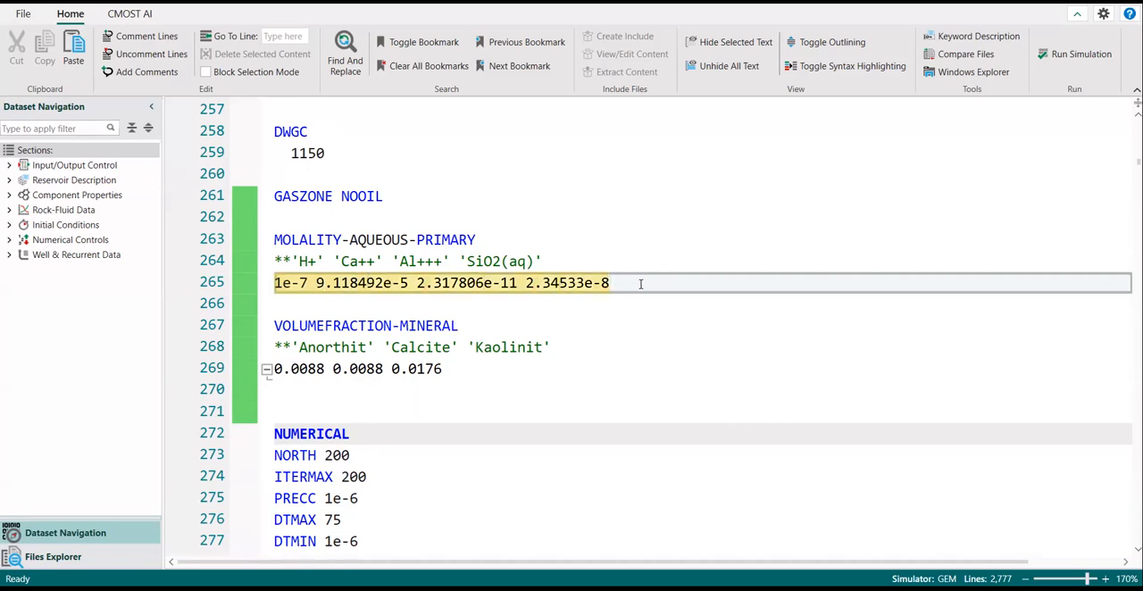
pyautogui.click(366, 325)
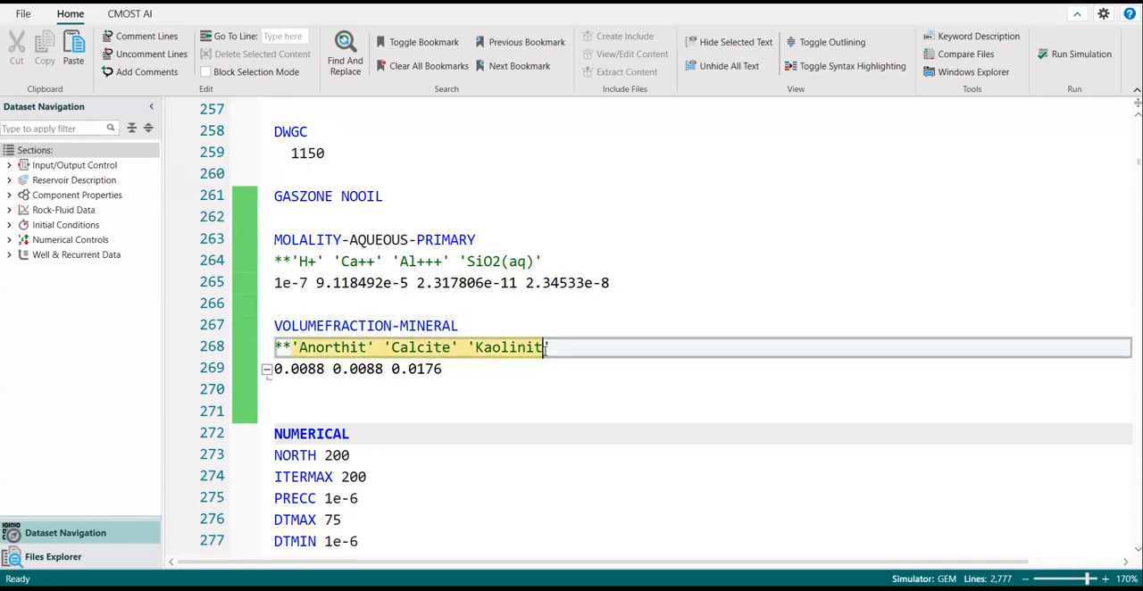
pyautogui.click(441, 368)
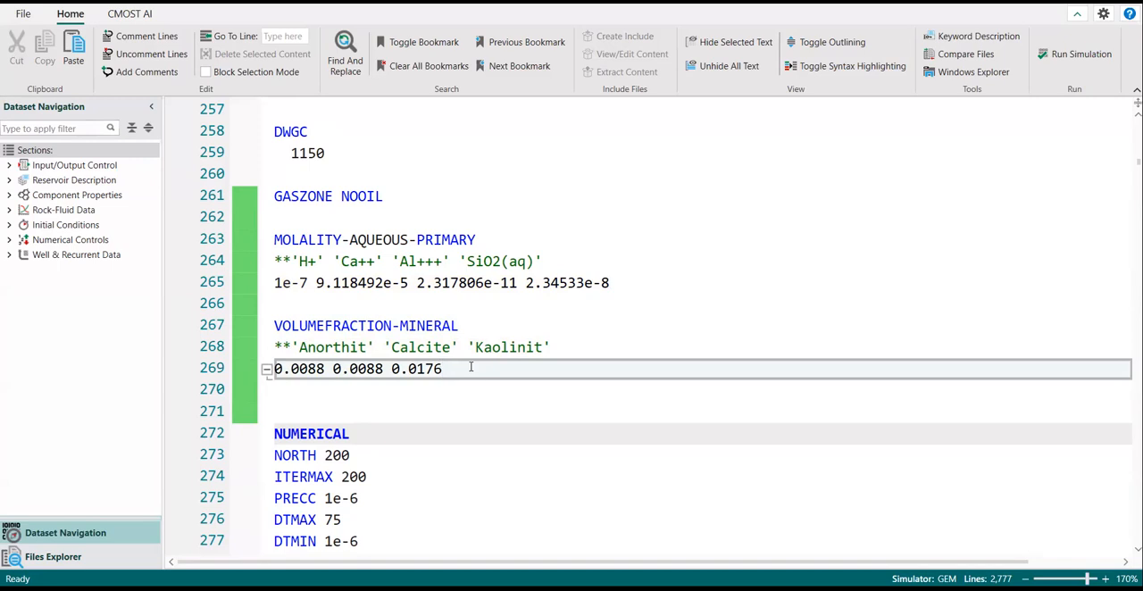
pyautogui.moveTo(313, 265)
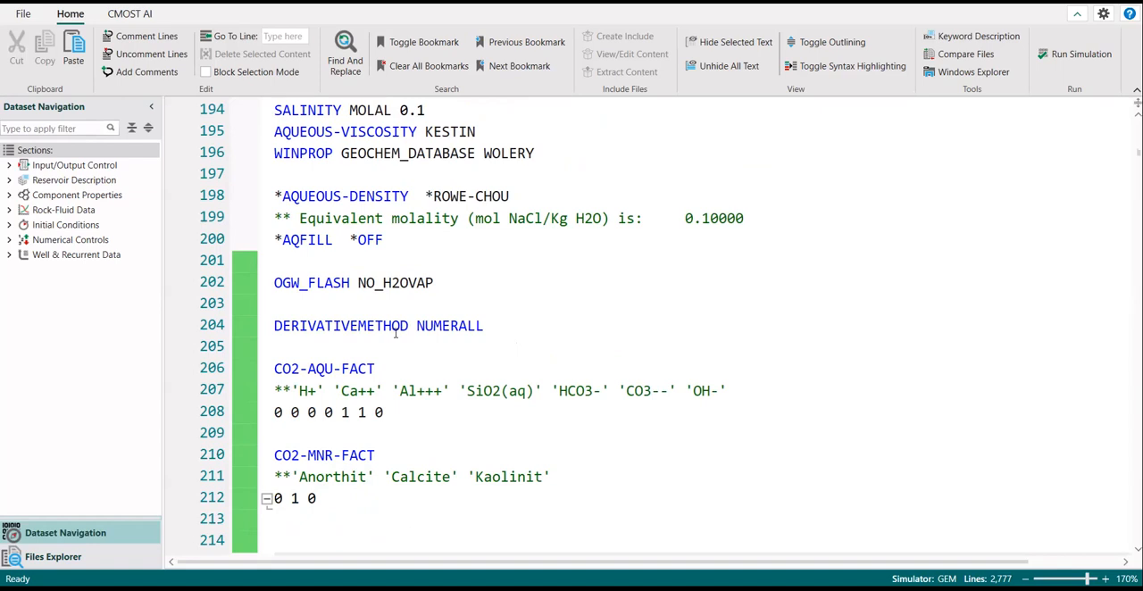
pyautogui.scroll(-3)
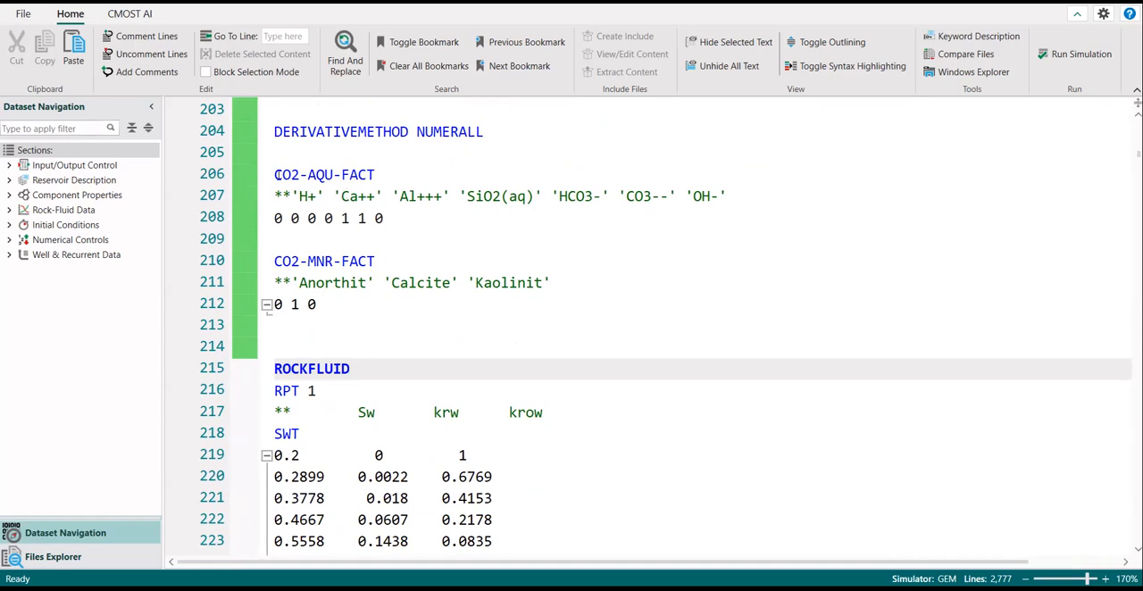
pyautogui.click(325, 174)
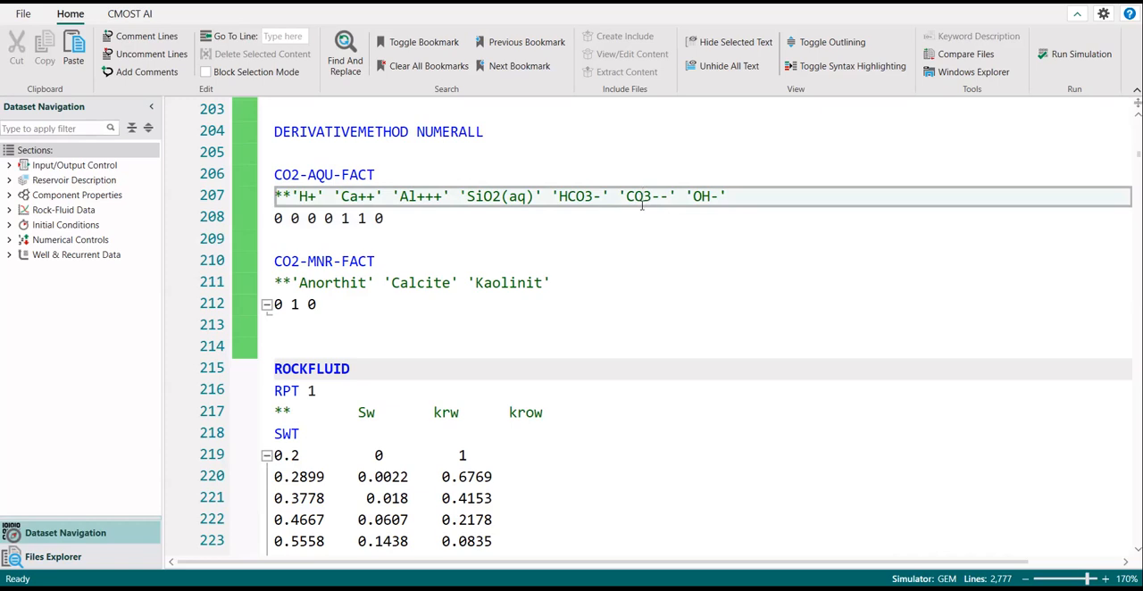
pyautogui.moveTo(634, 212)
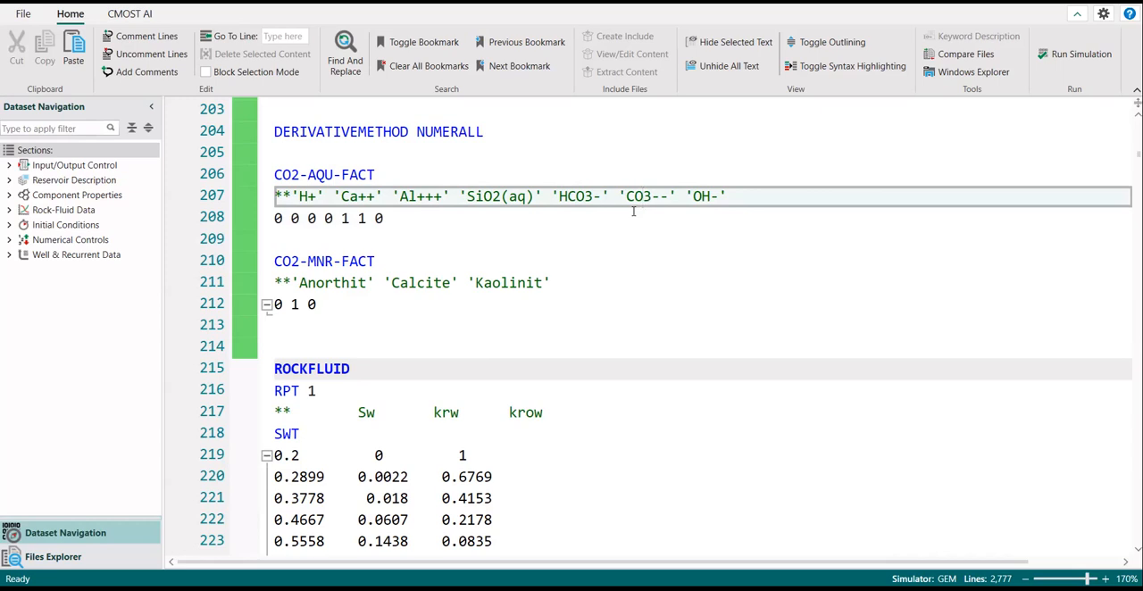
pyautogui.click(641, 195)
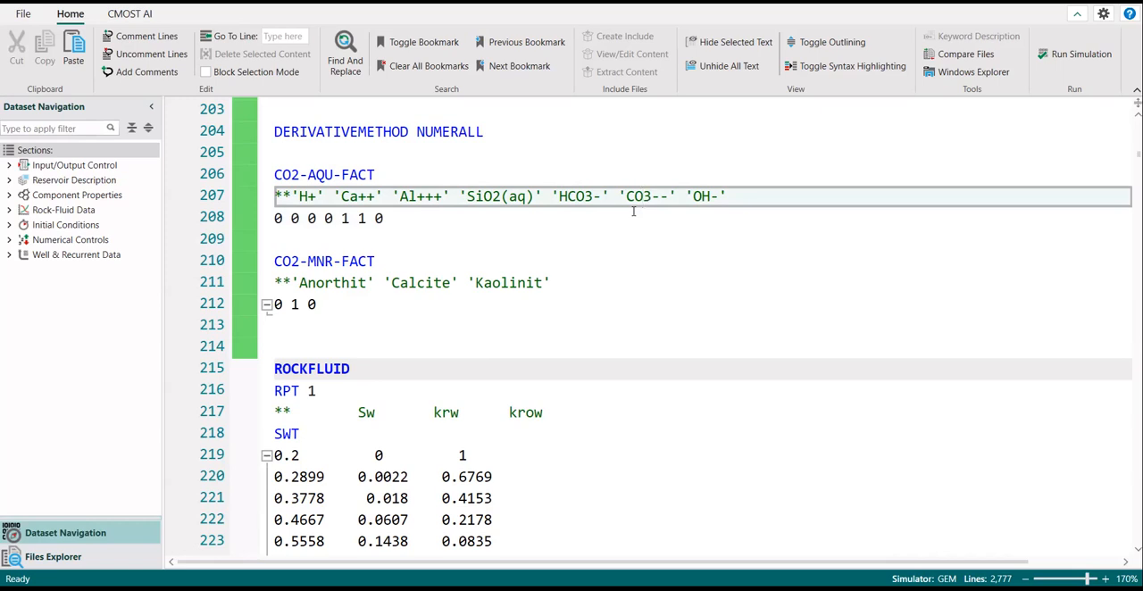
pyautogui.click(641, 195)
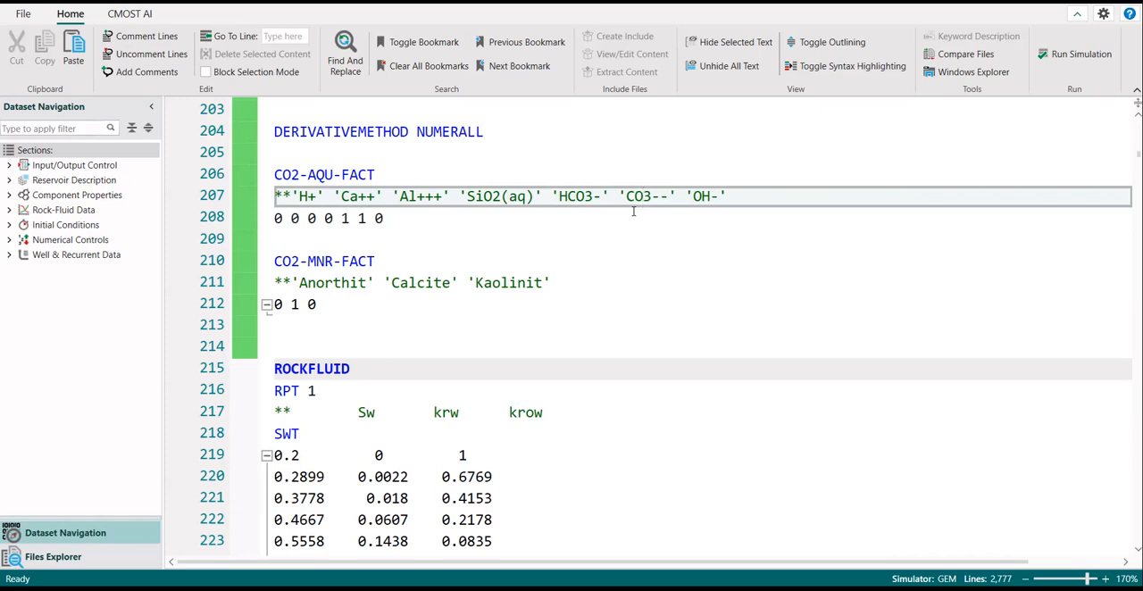
pyautogui.moveTo(204, 307)
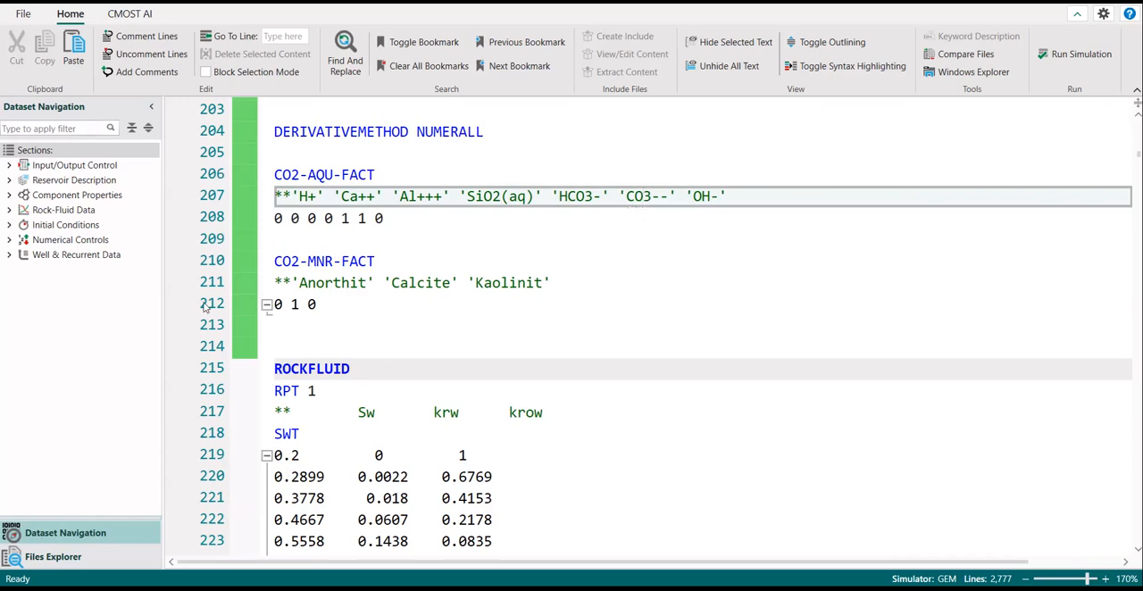
pyautogui.click(331, 261)
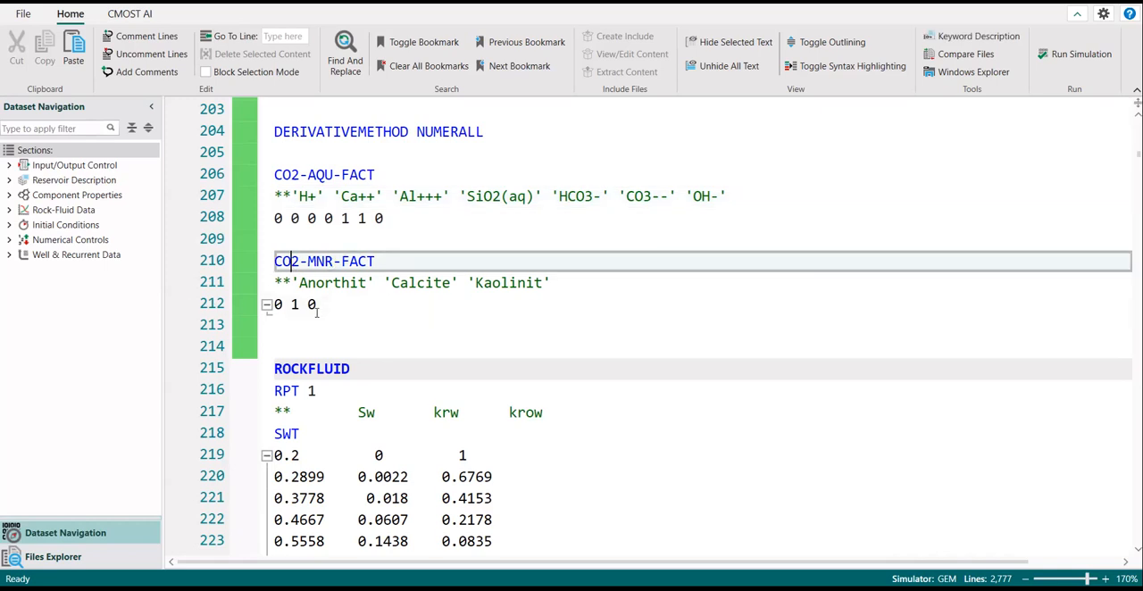
pyautogui.click(304, 304)
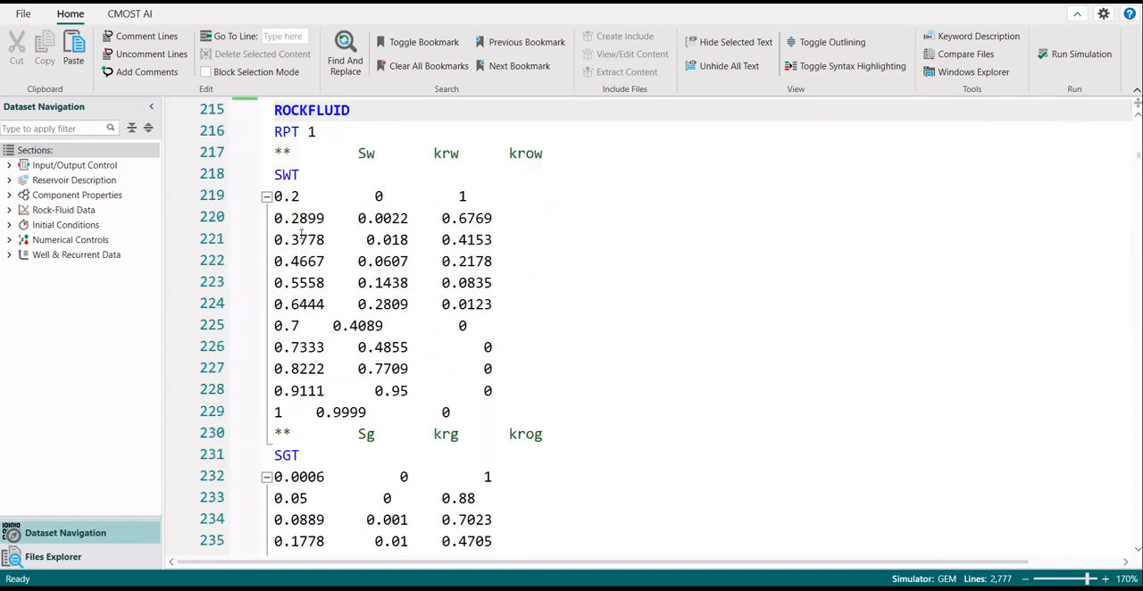
pyautogui.scroll(-3)
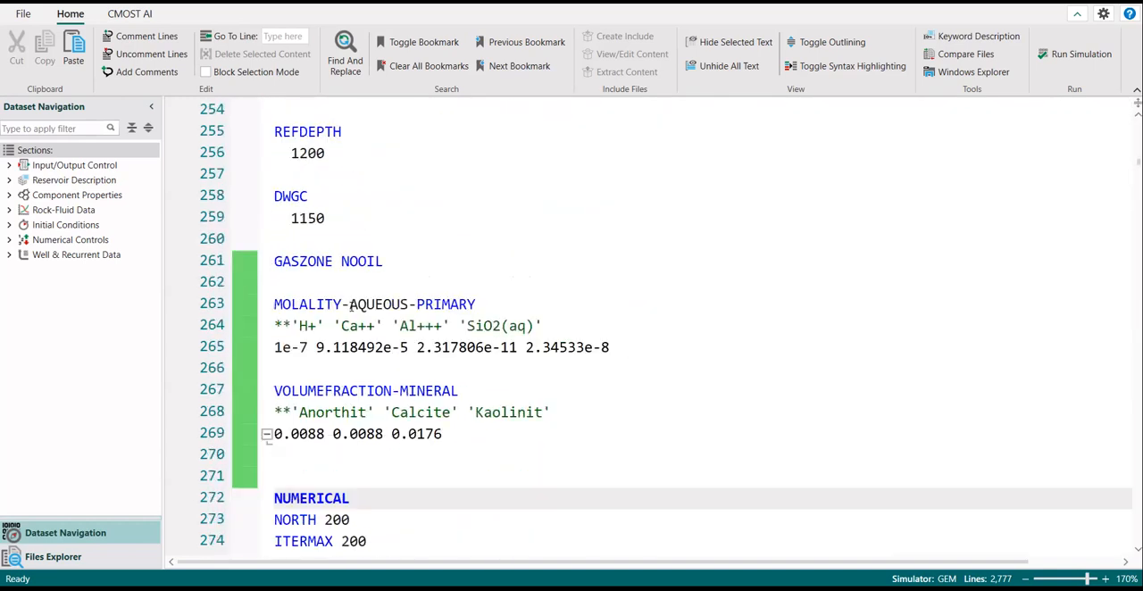